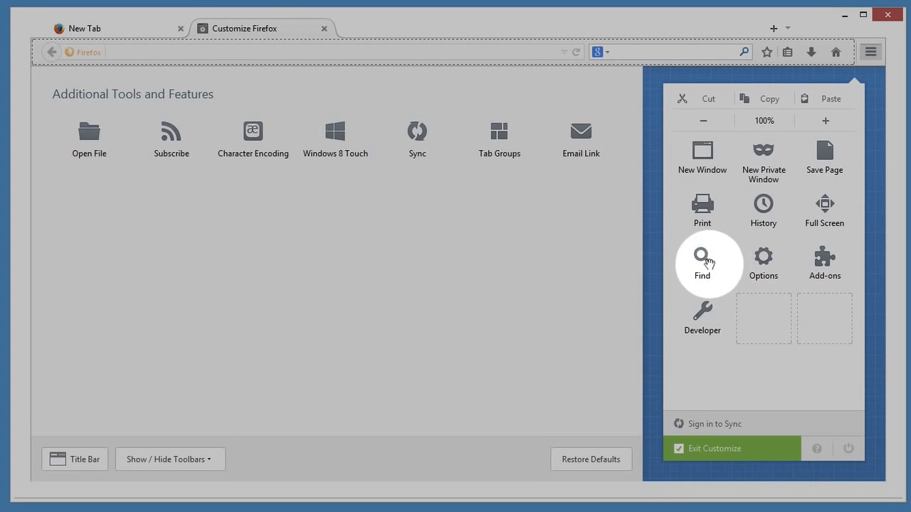
- Leave Firefox's customization and record a new Ctrl shortcut for New Window in Vivaldi's Keyboard settings
{"action": "left_click_drag", "start_coordinate": [702, 264], "coordinate": [840, 51]}
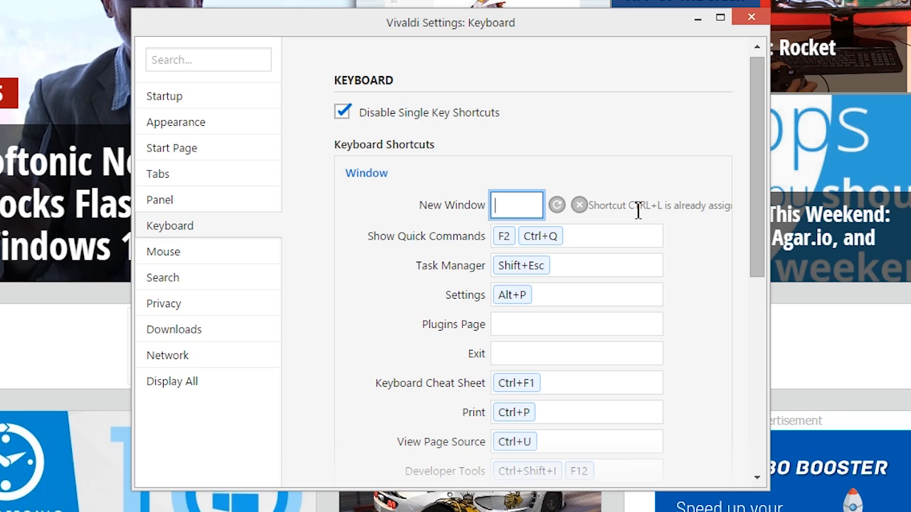
{"action": "type", "text": "Ctrl+¾"}
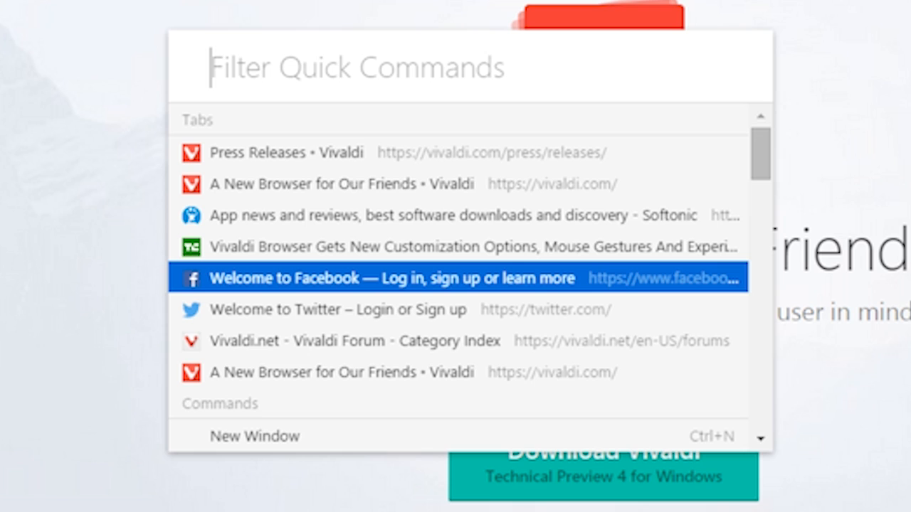
- Bring up Quick Commands listing open tabs and commands over the Softonic page
{"action": "key", "text": "down"}
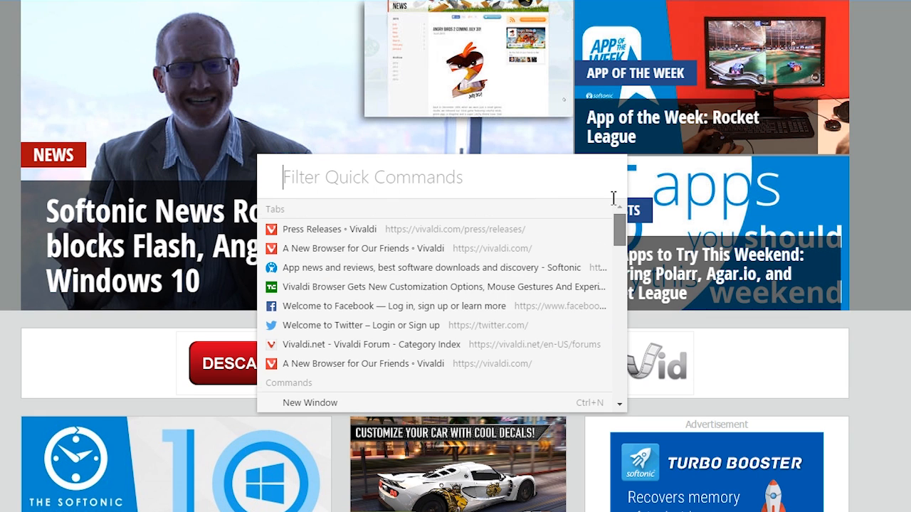
- Show the Downloads panel beside the Vivaldi forum, then return to the Softonic page
{"action": "left_click", "coordinate": [362, 344]}
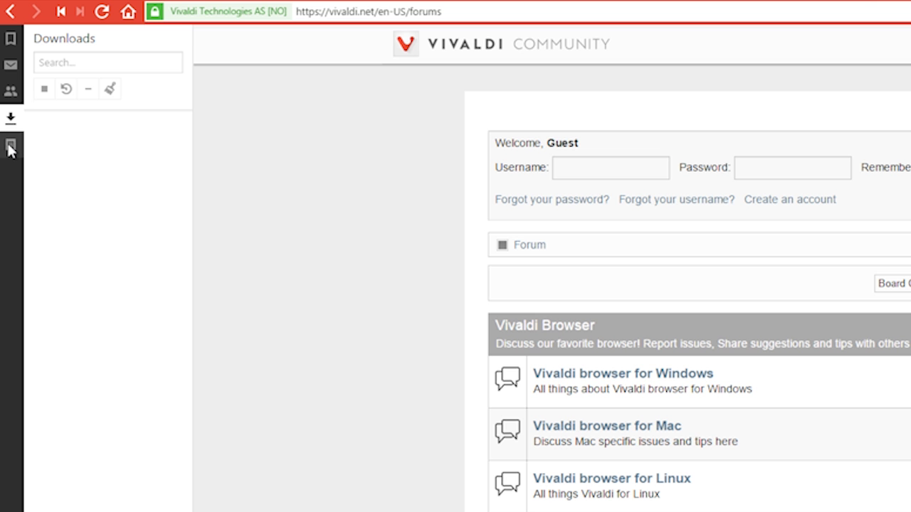
{"action": "left_click", "coordinate": [11, 147]}
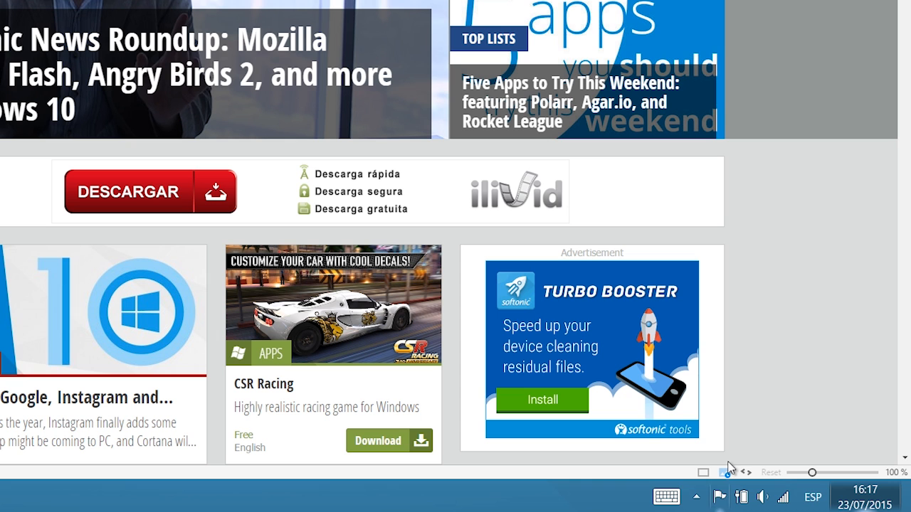
- Reveal the Show Images / cached only / No Images menu from the status bar
{"action": "left_click", "coordinate": [725, 473]}
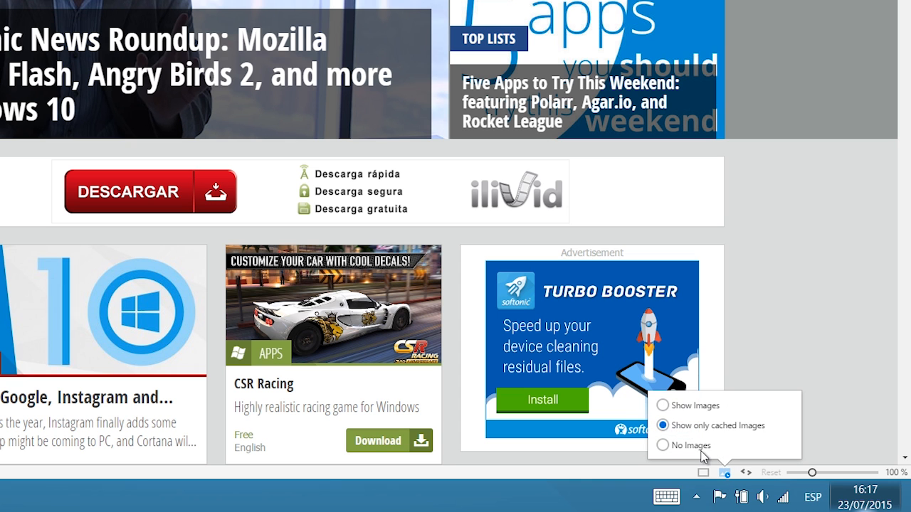